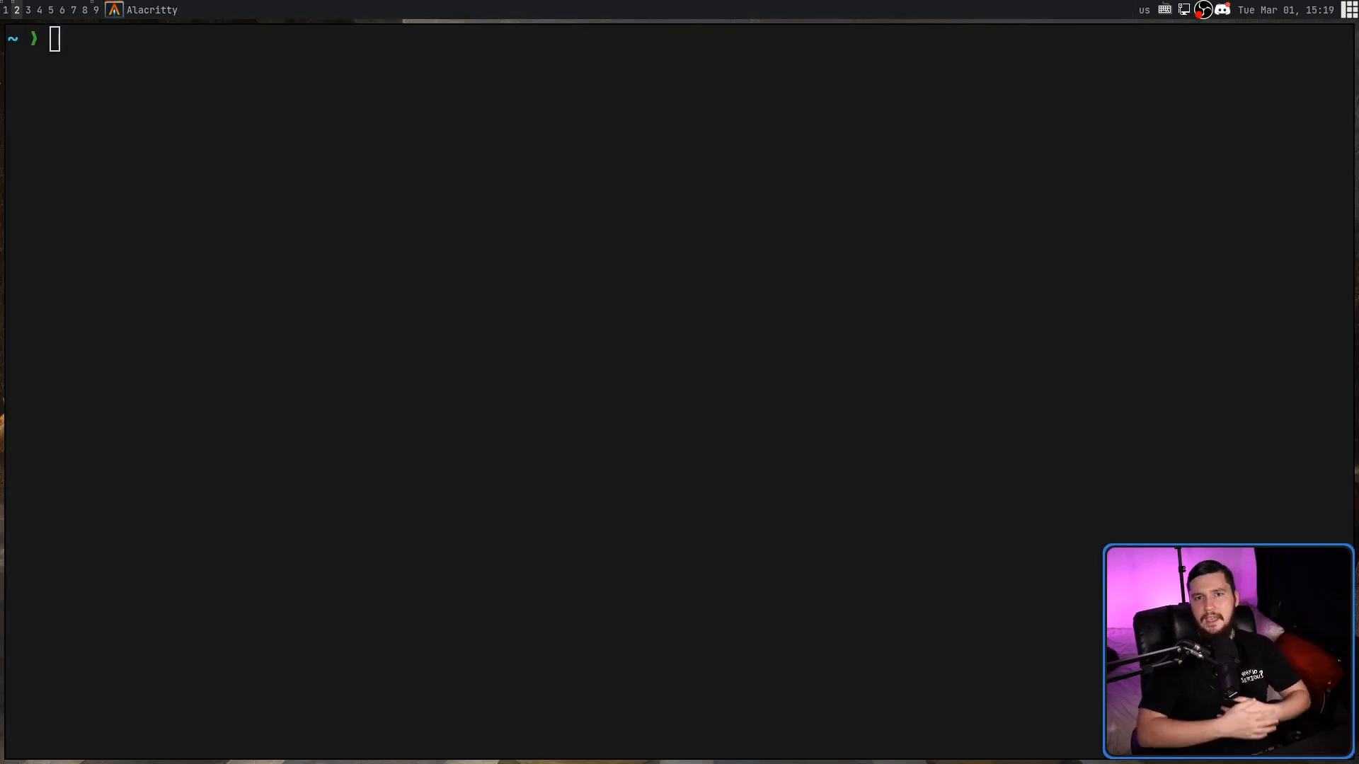
# Launch cwordle from the shell prompt to get an empty six-row board.
pyautogui.write('cwor')
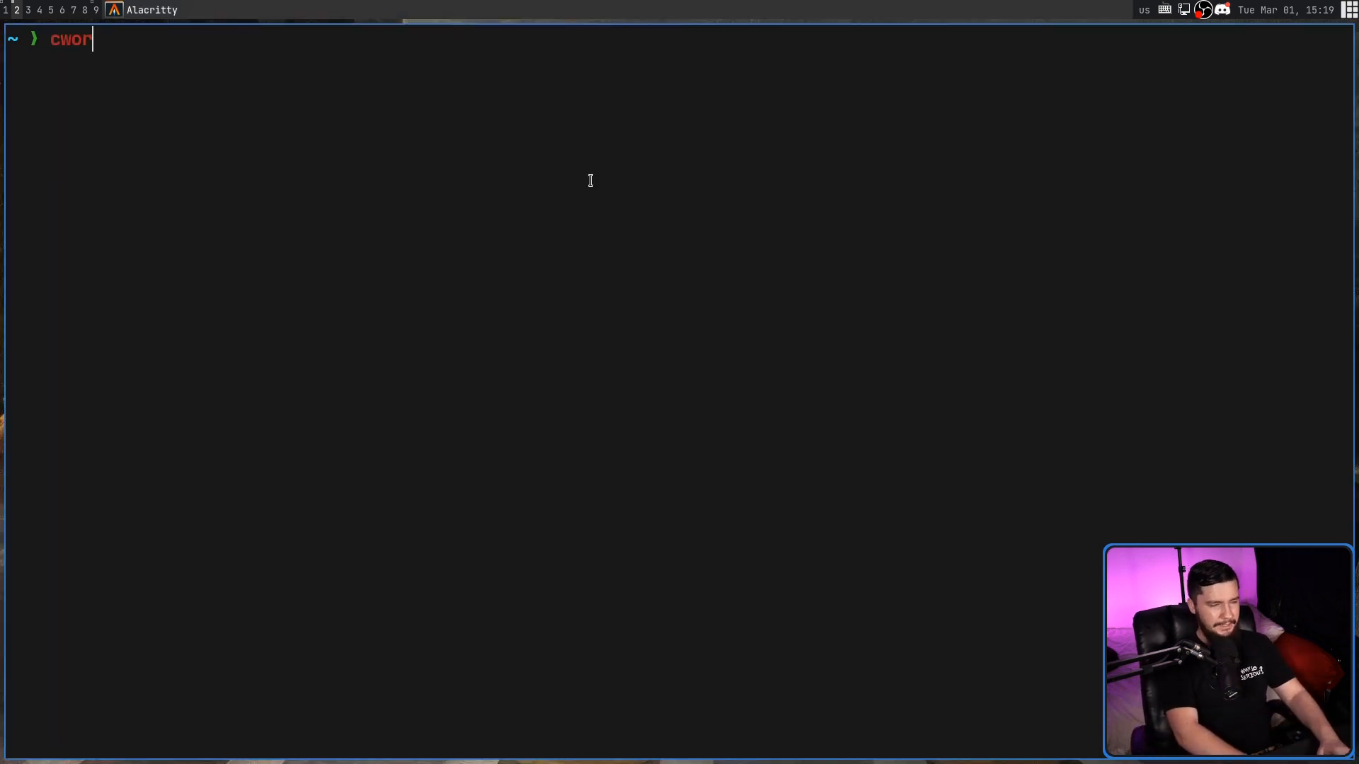
pyautogui.write('dle')
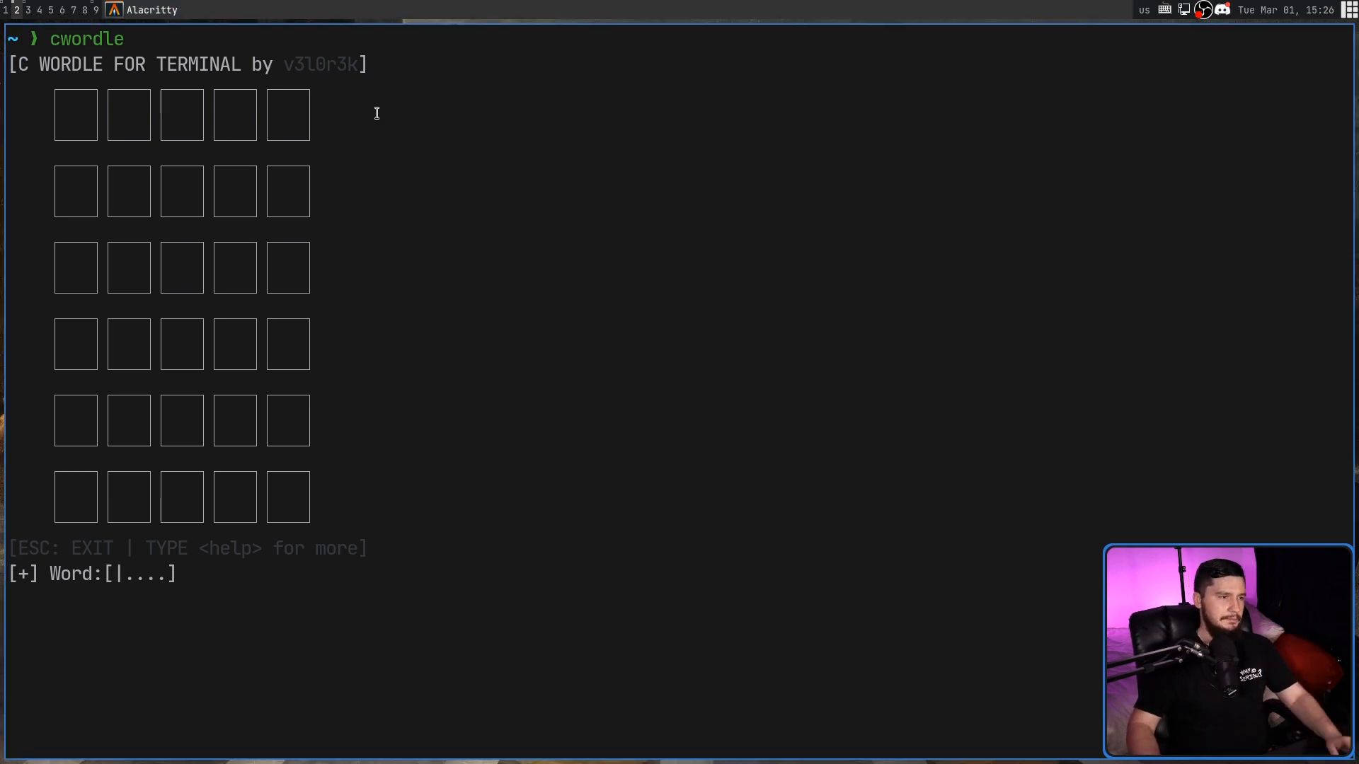
# Guess HELLO and TAMES, then exit the game to the shell prompt.
pyautogui.write('HELLO')
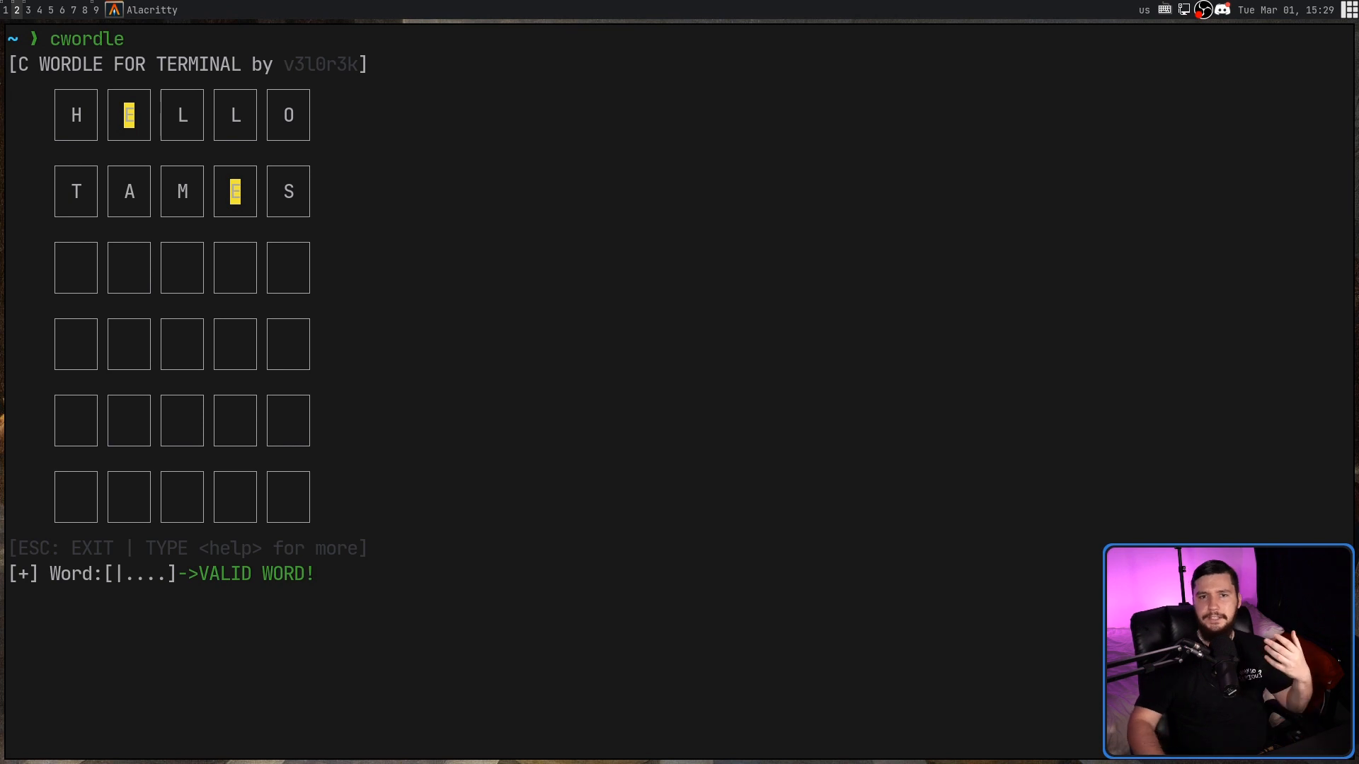
pyautogui.write('b')
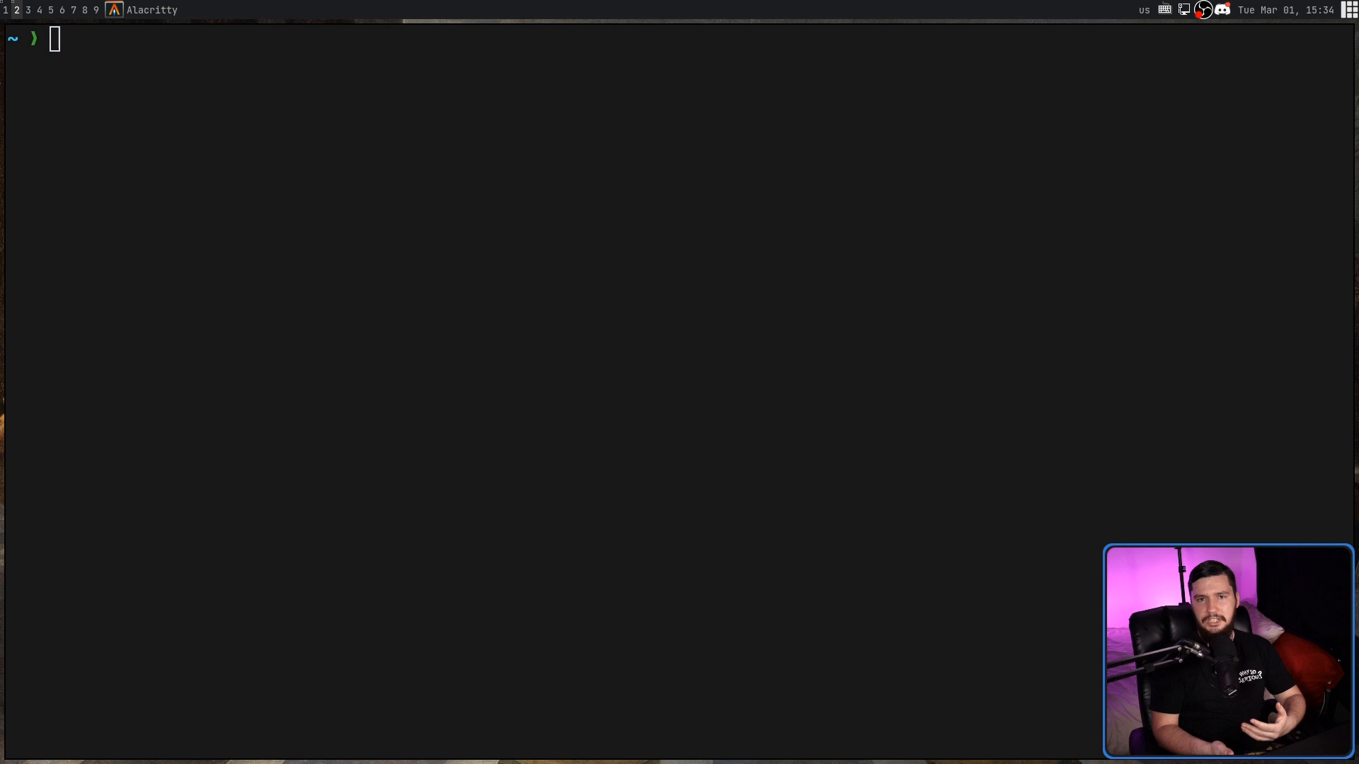
# Relaunch cwordle, guess BRINE, view the help rules page, and type cheat.
pyautogui.write('cwordle')
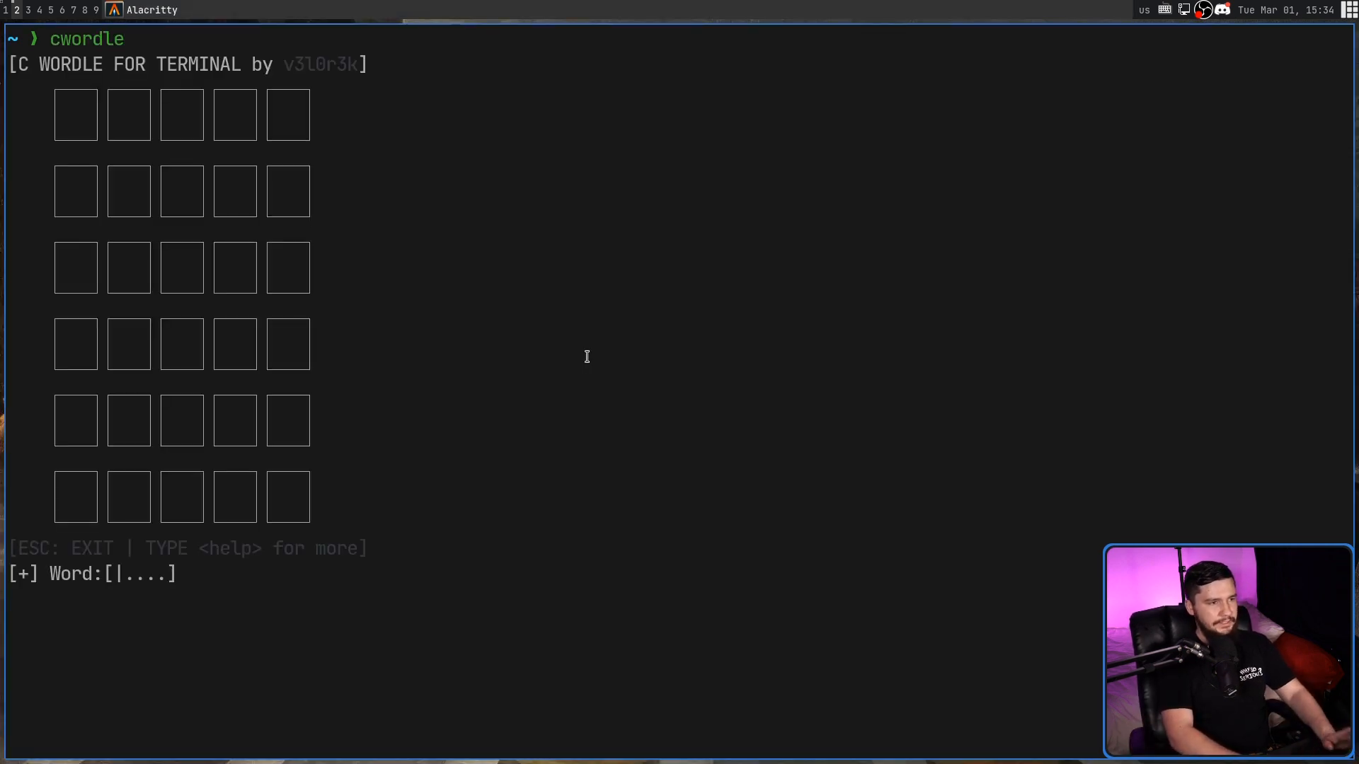
pyautogui.write('br')
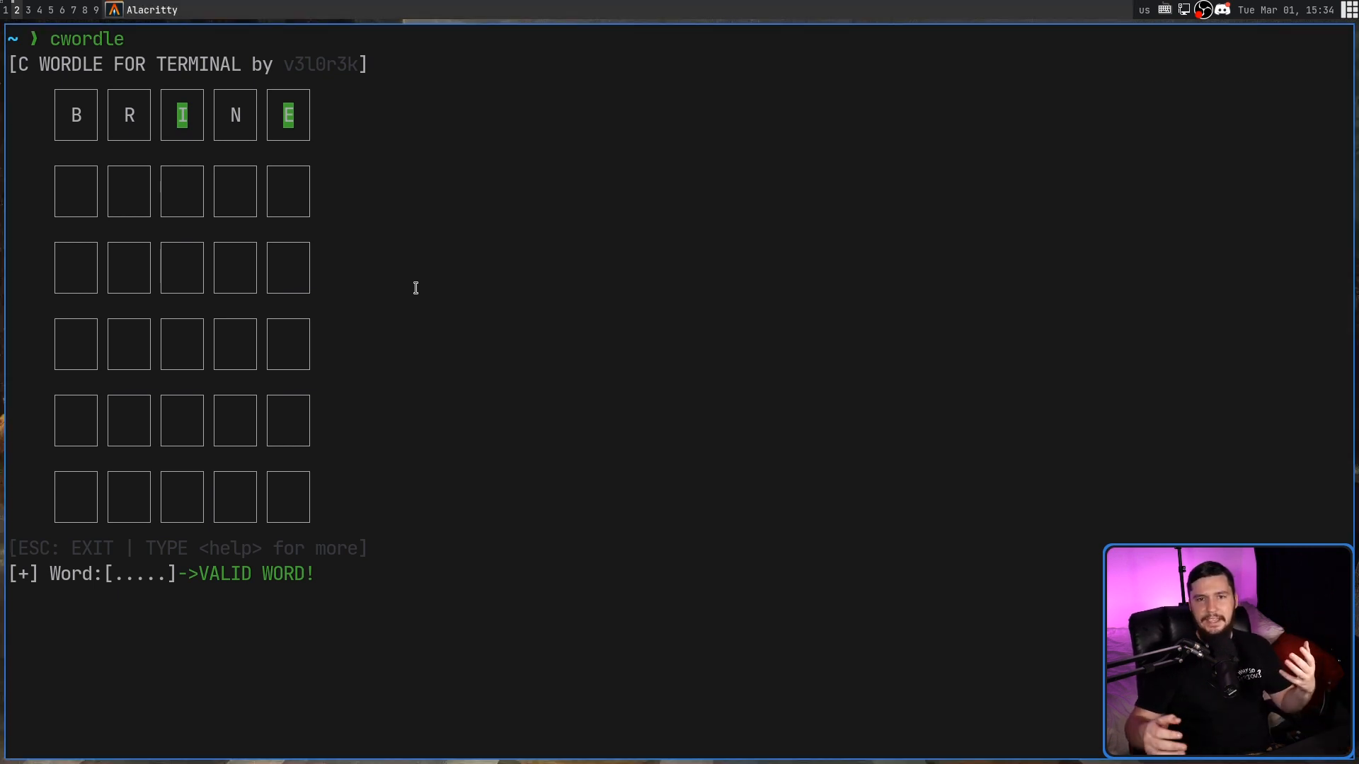
pyautogui.write('h')
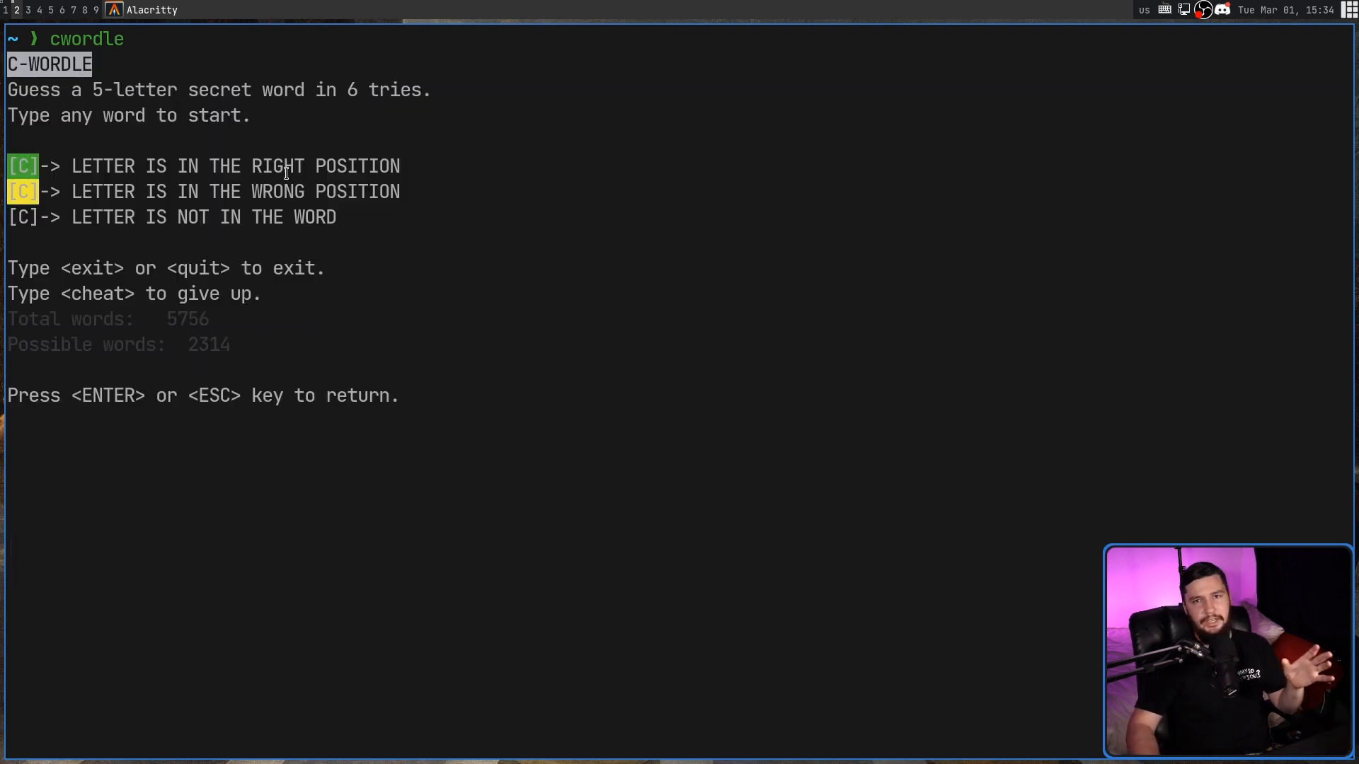
pyautogui.moveTo(70, 154)
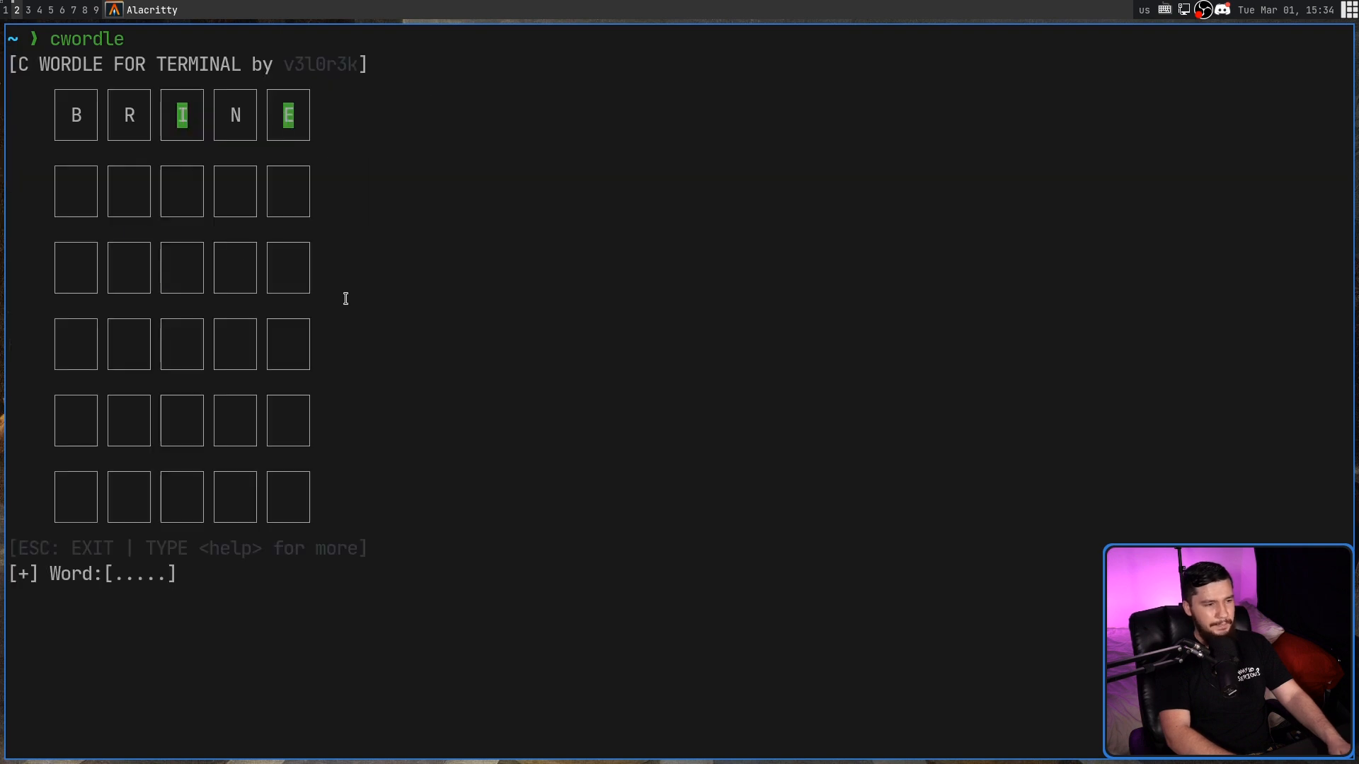
pyautogui.write('chea')
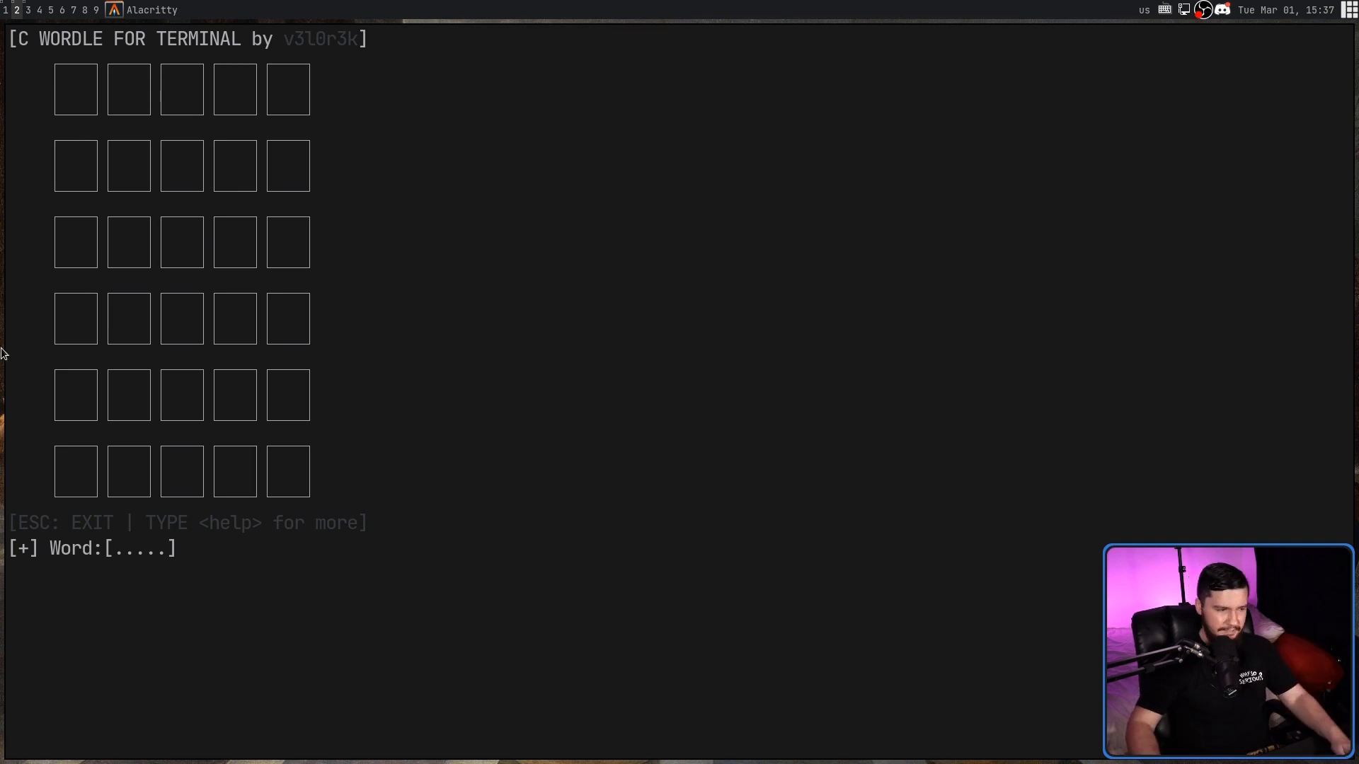
# Finish the cheat command, quit cwordle, and cd into /usr/share/cwordle.
pyautogui.write('e')
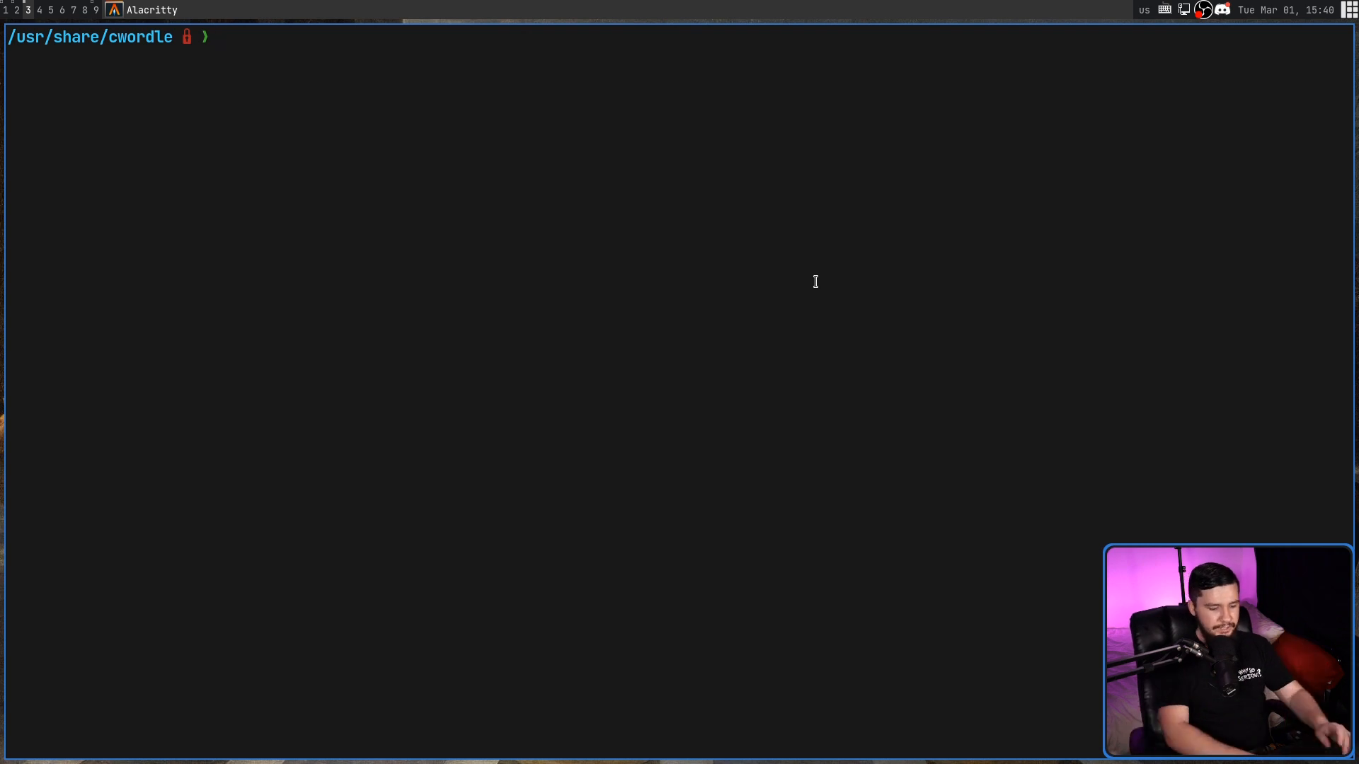
# List /usr/share/cwordle and view possible.txt in Neovim, then start nvim dict.txt.
pyautogui.write('ls')
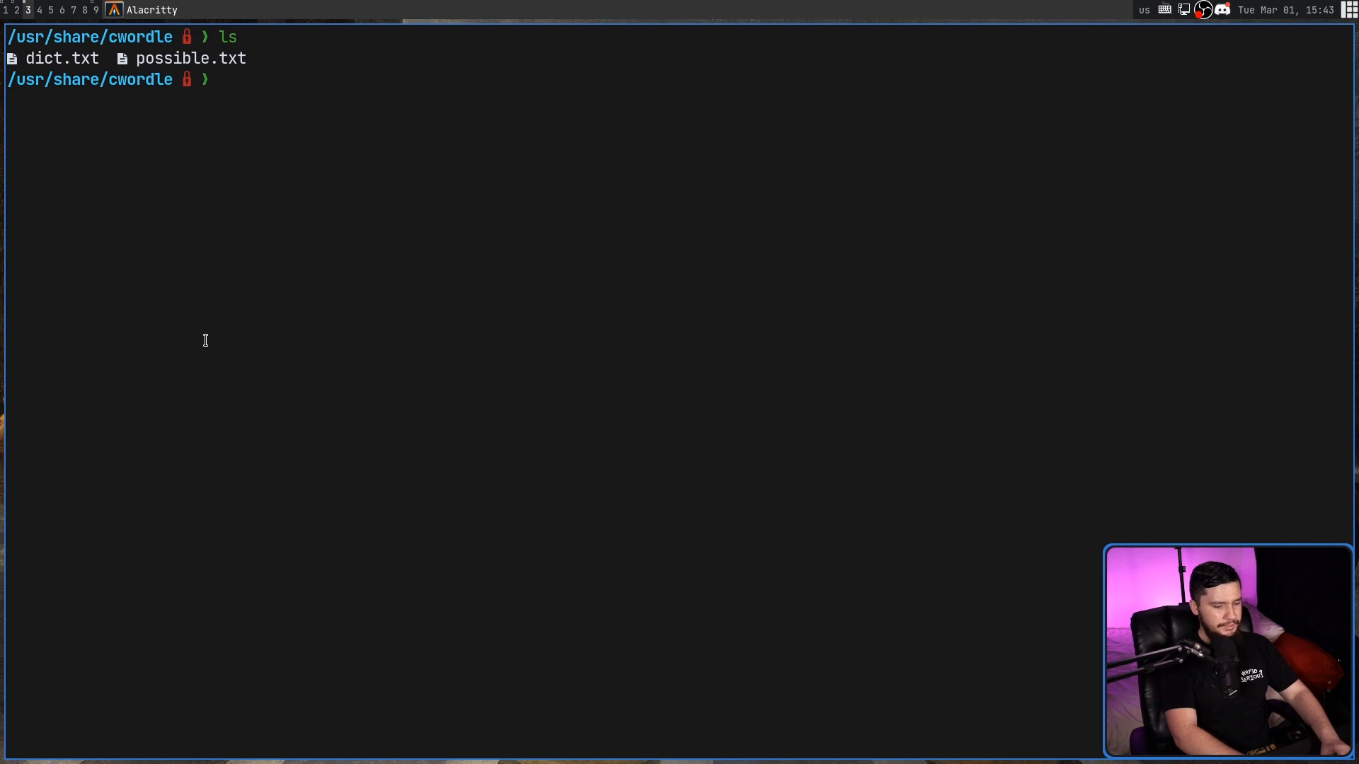
pyautogui.write('nvim p')
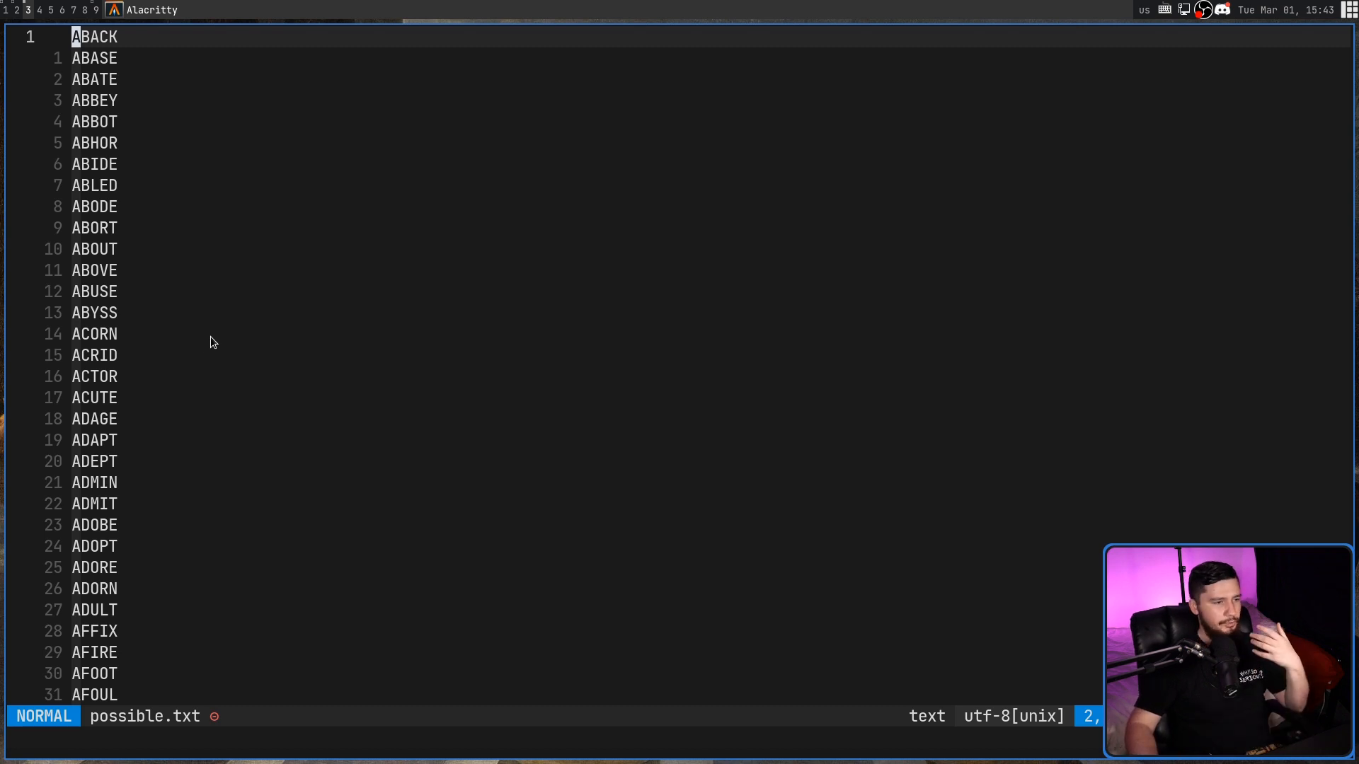
pyautogui.moveTo(120, 258)
pyautogui.write('nvim dict.txt')
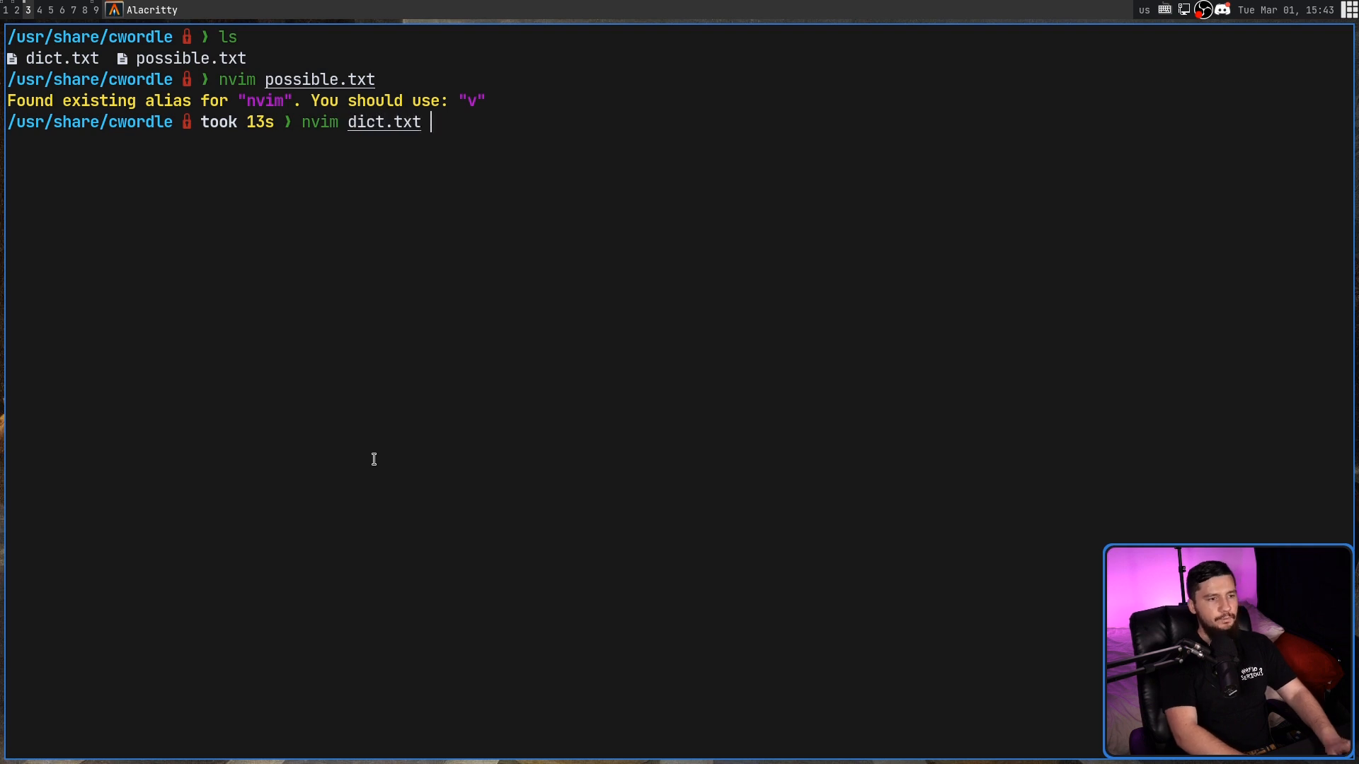
# Open dict.txt in Neovim and browse its word list from AARGH onward.
pyautogui.press('Return')
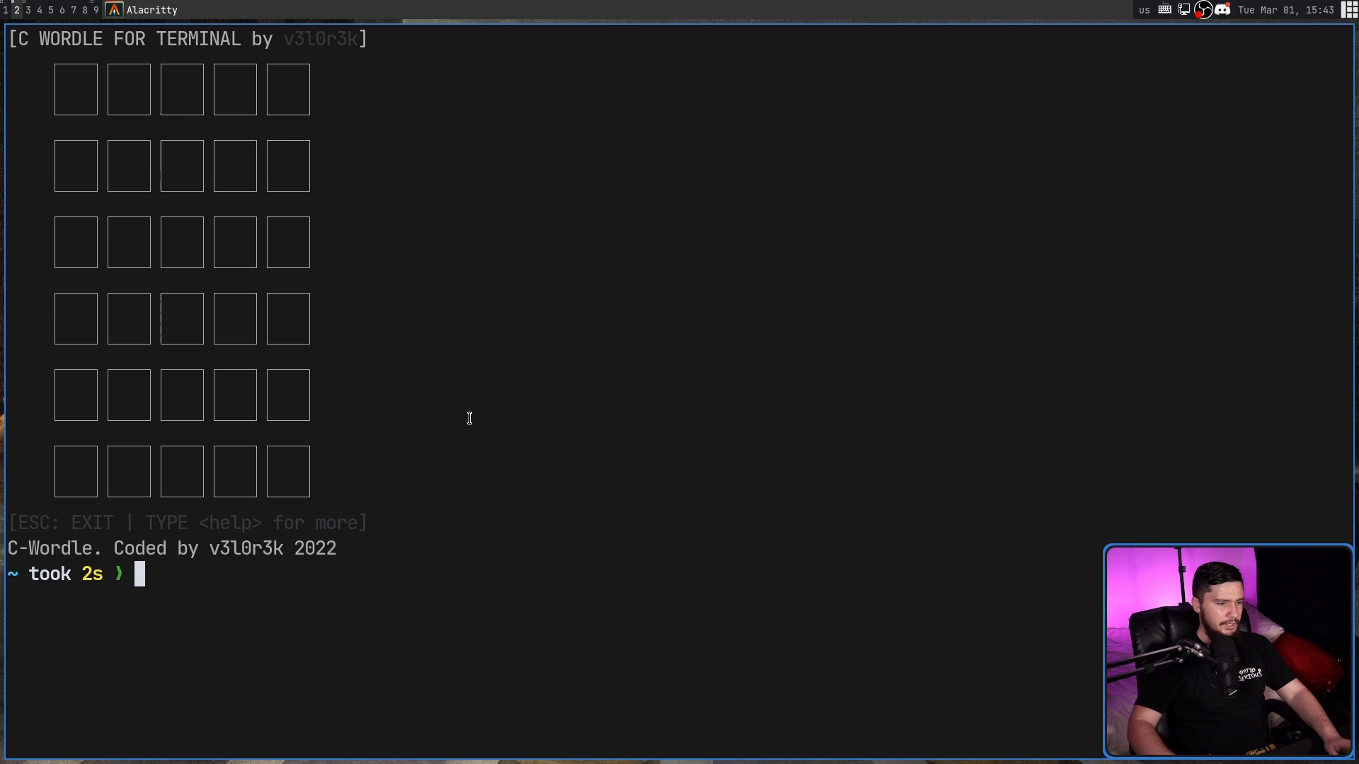
pyautogui.write('he')
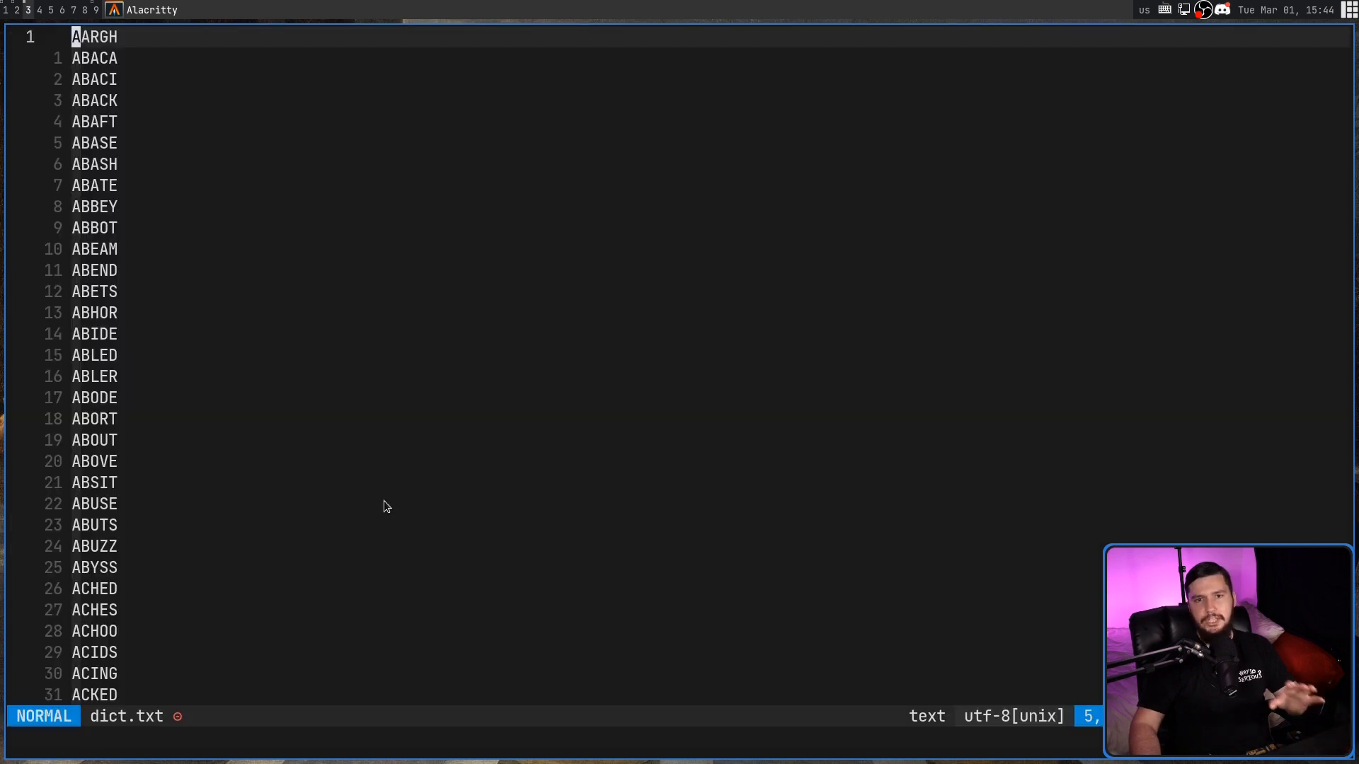
pyautogui.moveTo(211, 497)
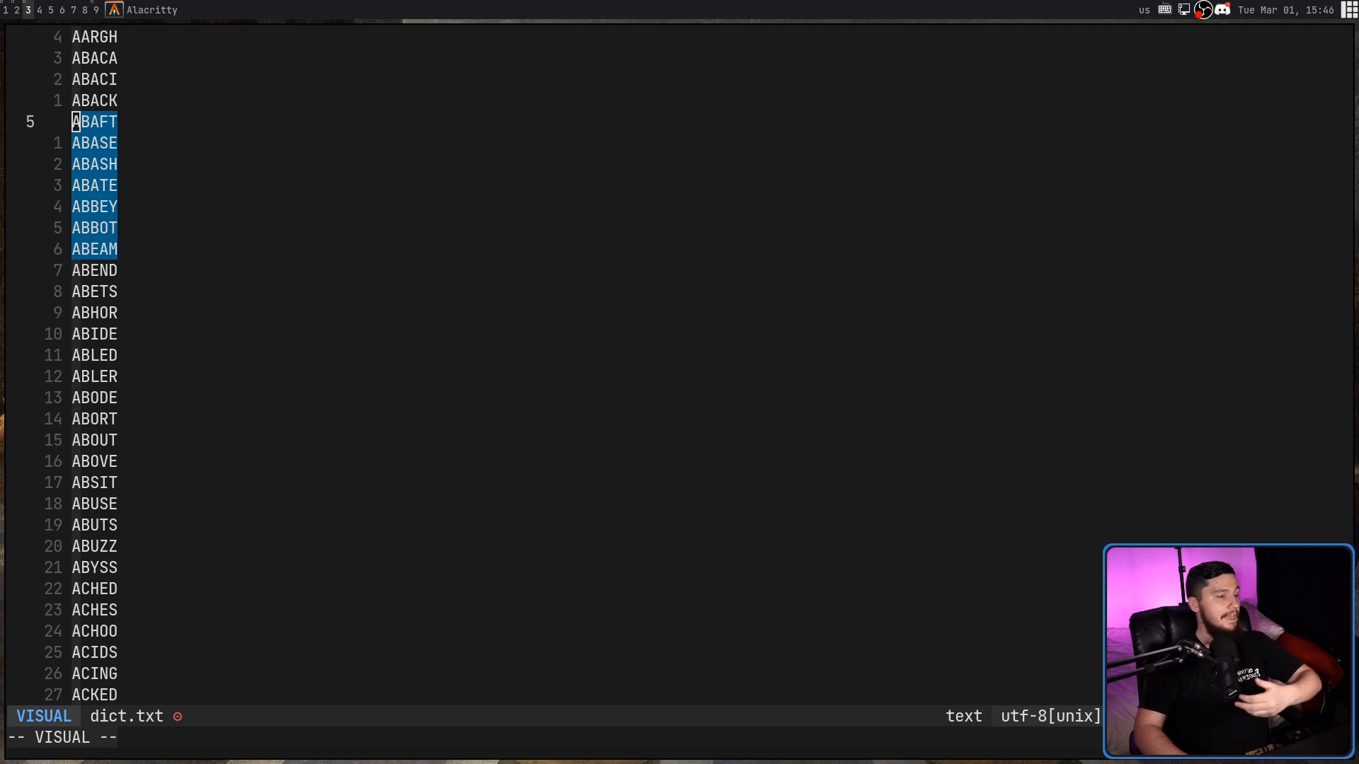
pyautogui.press('Escape')
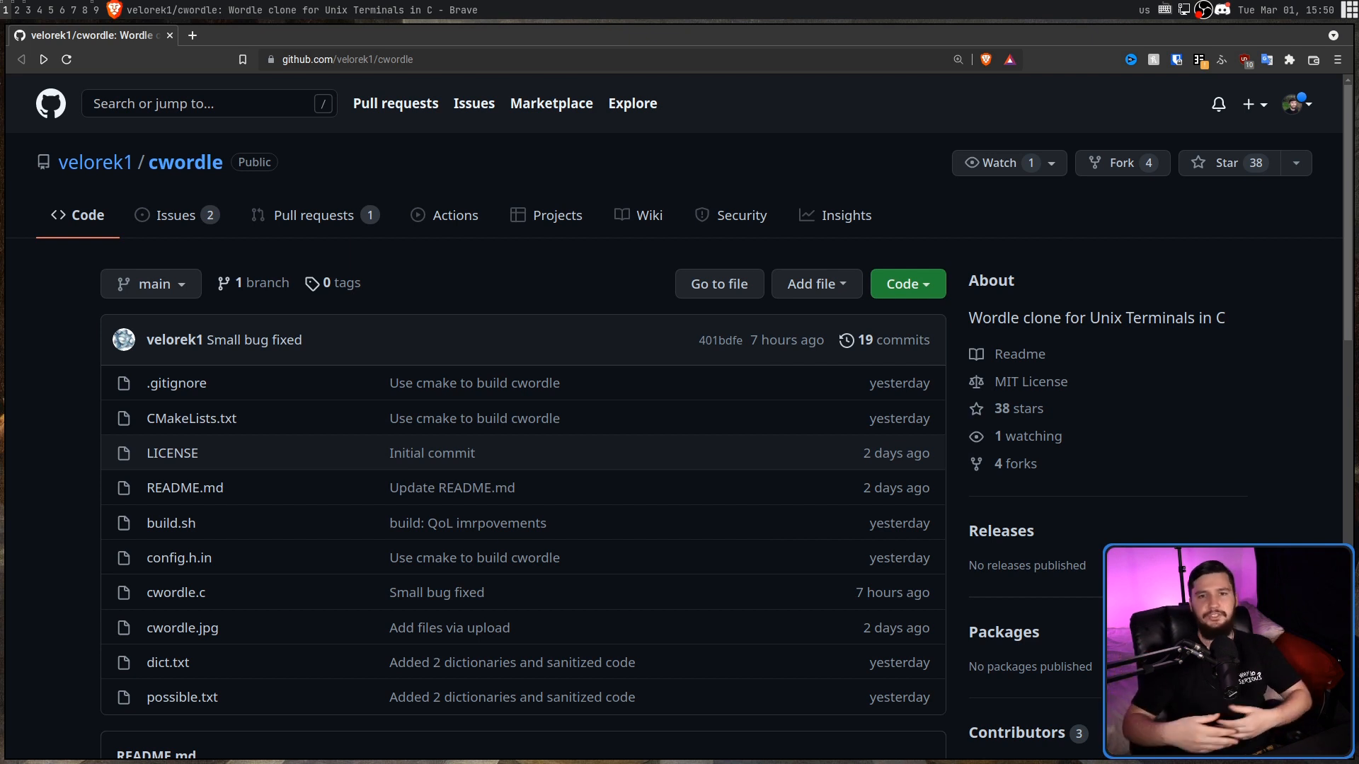
pyautogui.scroll(-3)
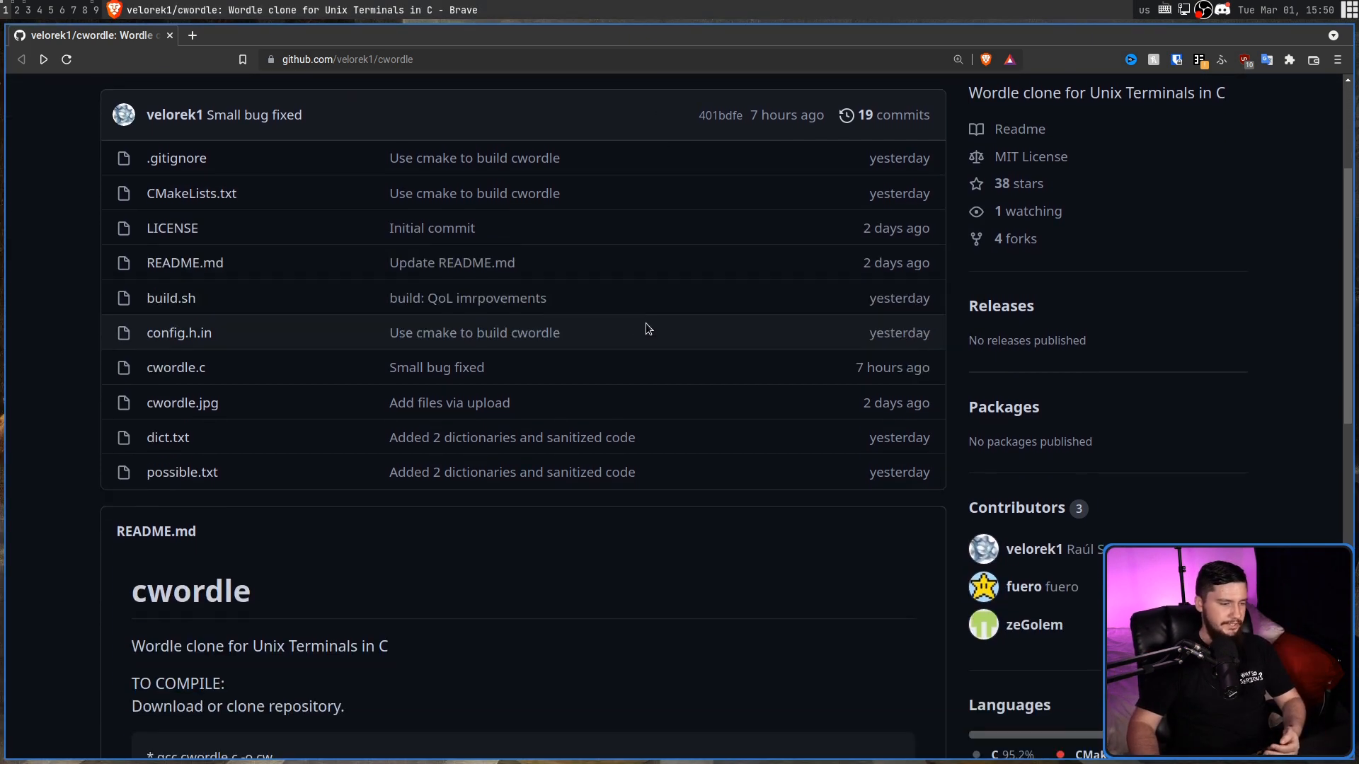
pyautogui.scroll(-3)
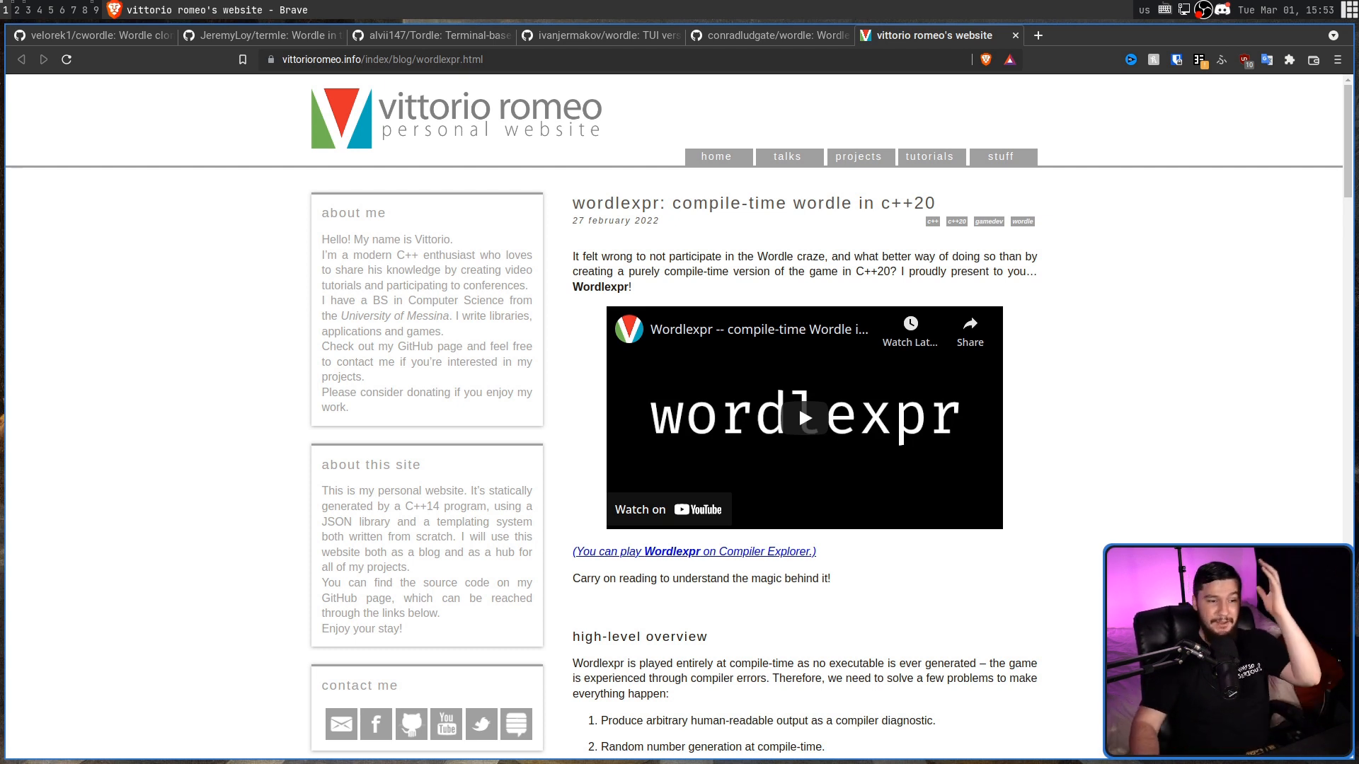
pyautogui.moveTo(1070, 366)
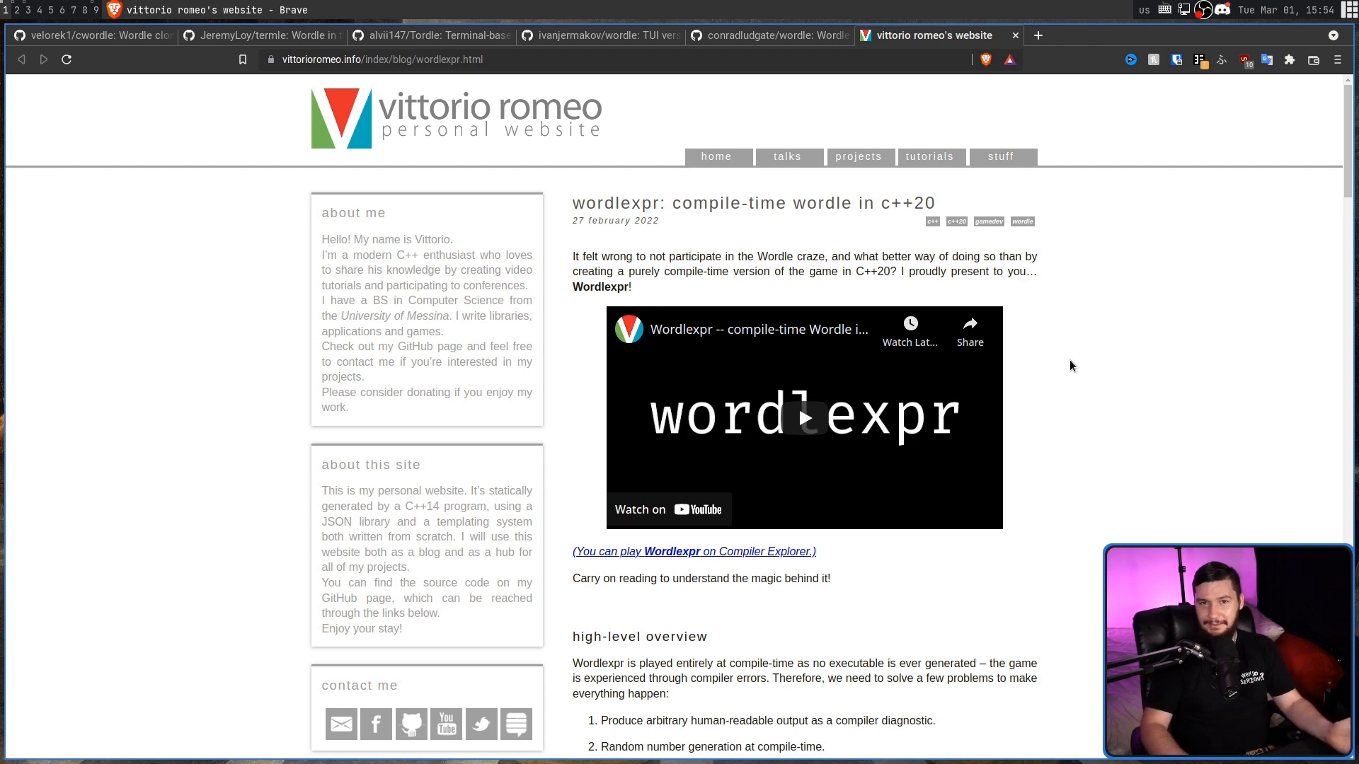
pyautogui.scroll(-3)
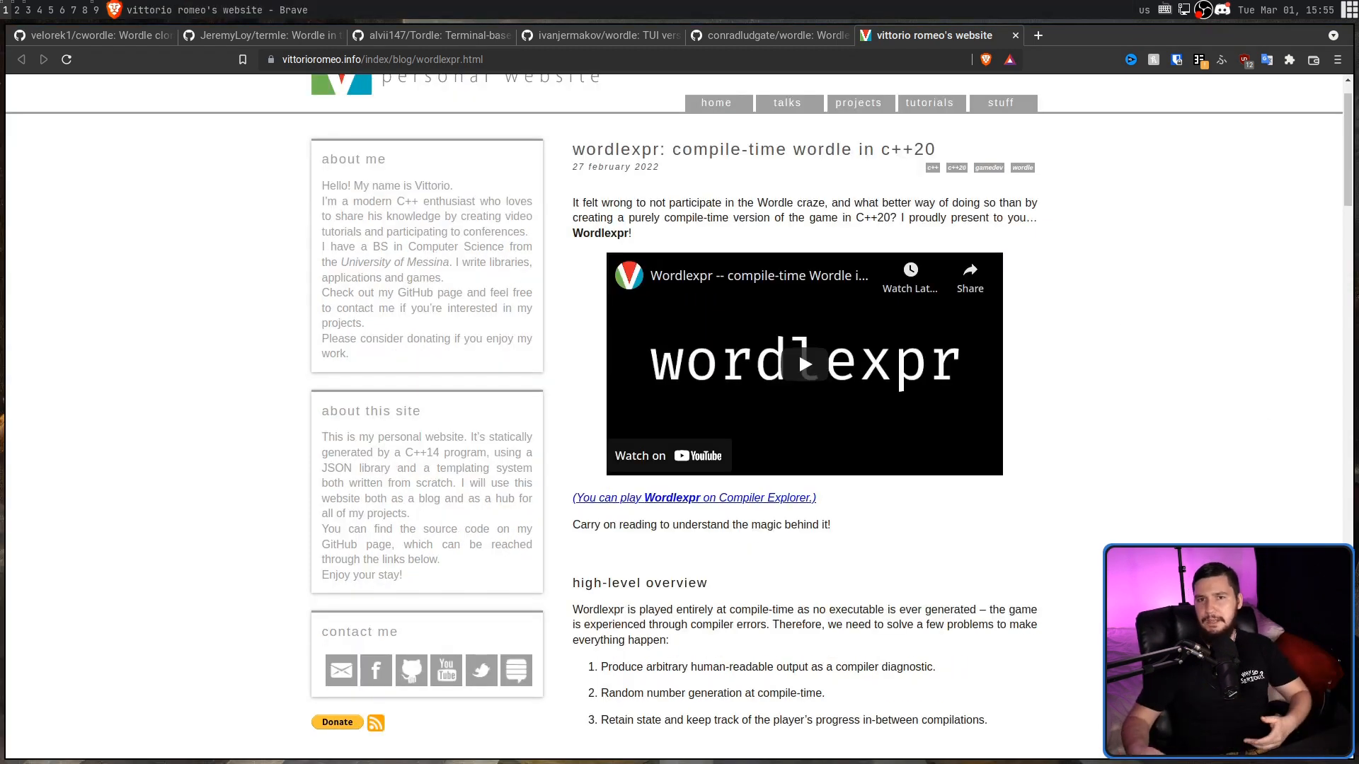